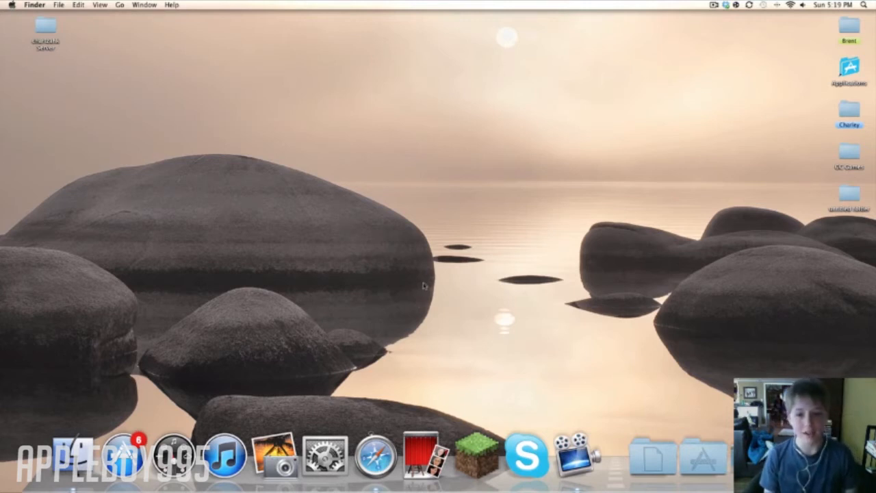
mouse_move(422, 310)
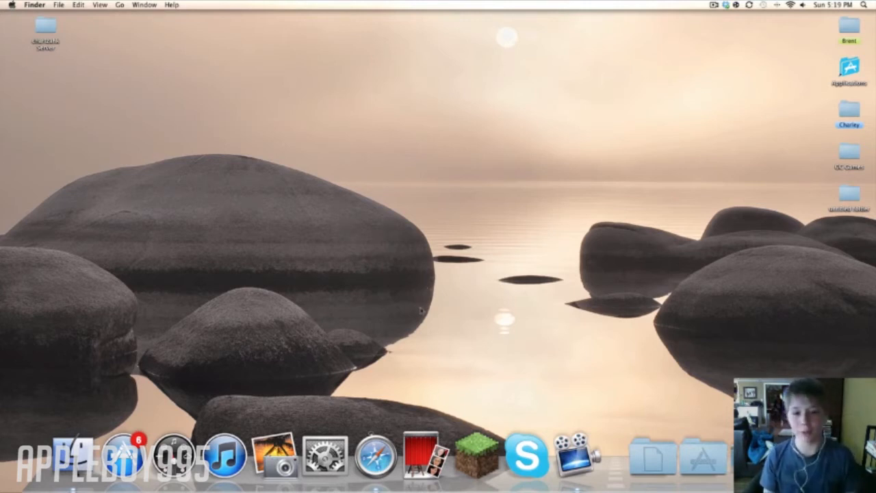
mouse_move(574, 455)
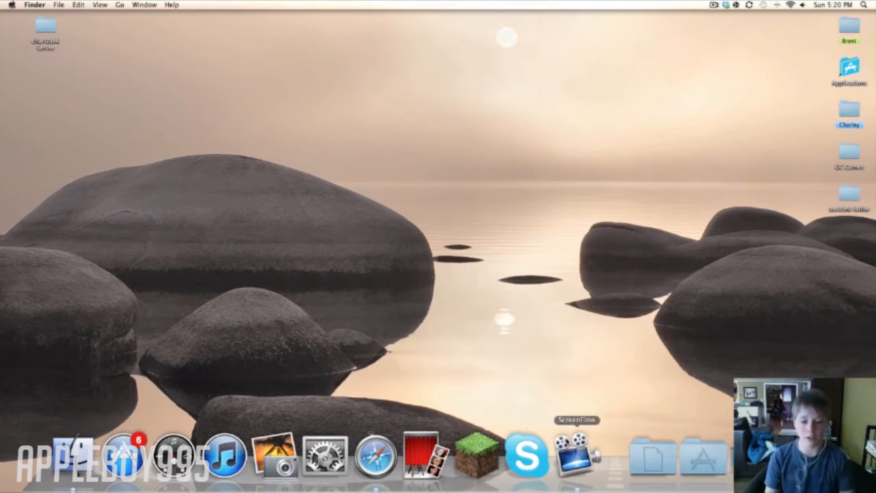
mouse_move(528, 455)
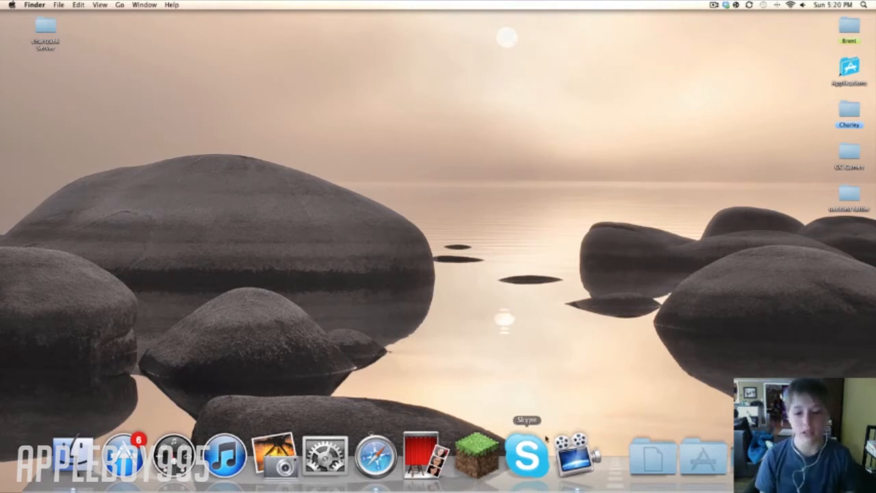
mouse_move(373, 455)
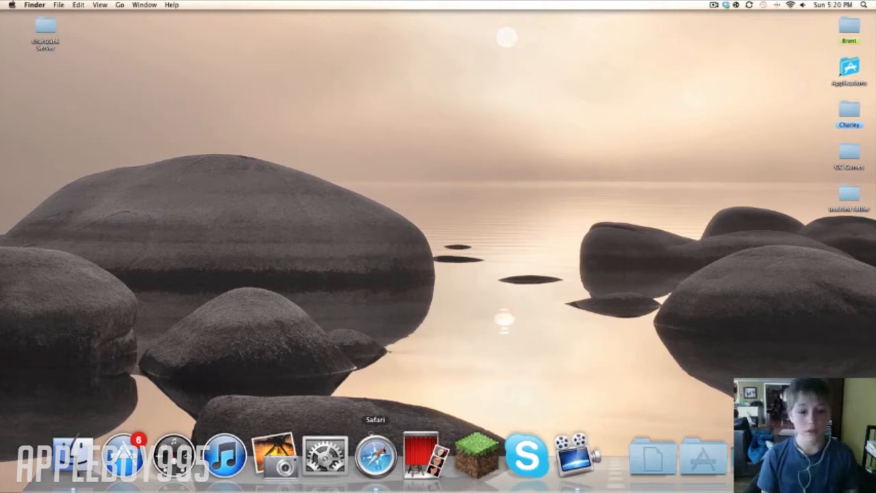
Step: On the Dolphin site's download page, start the Mac OS X download of version 3.0
click(372, 455)
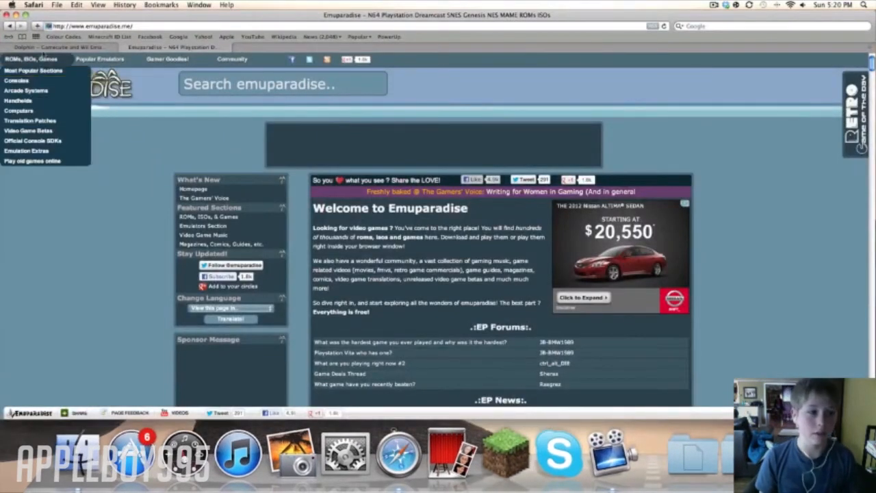
click(55, 46)
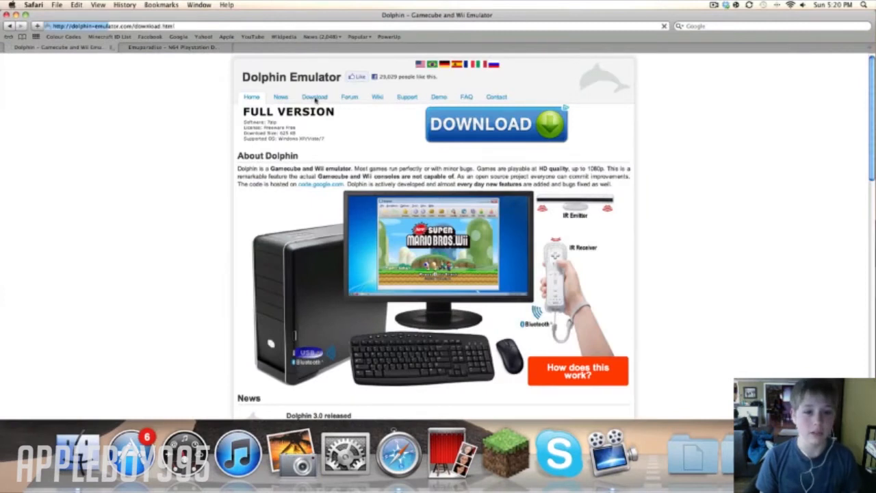
click(313, 96)
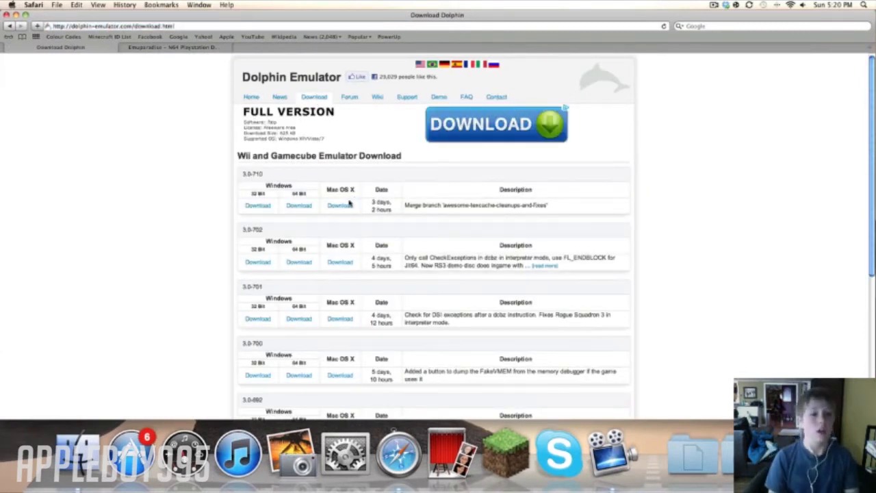
scroll(down, 3)
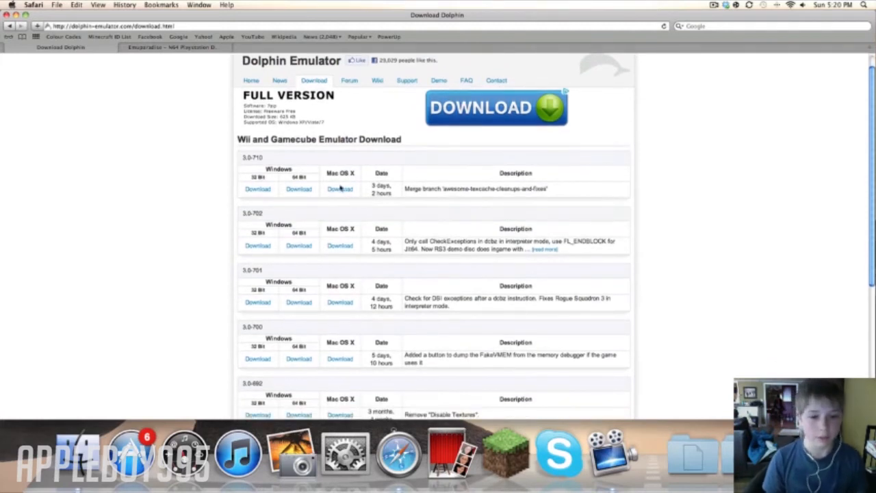
mouse_move(348, 194)
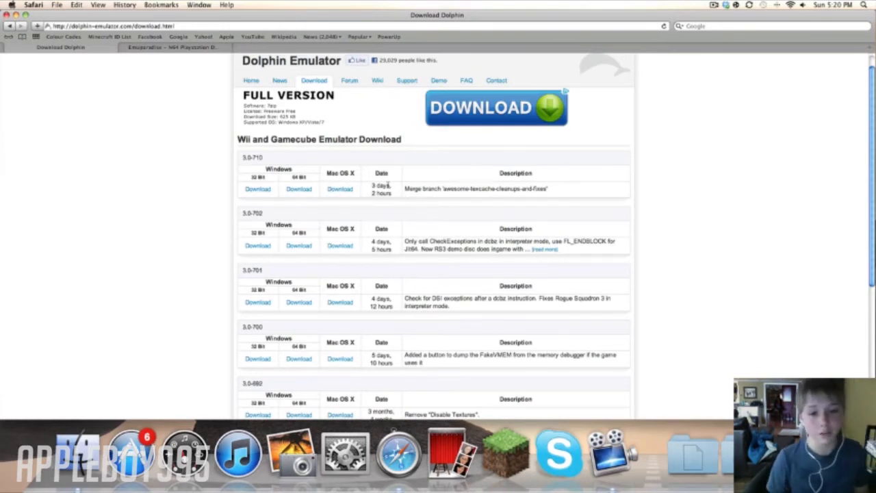
scroll(down, 3)
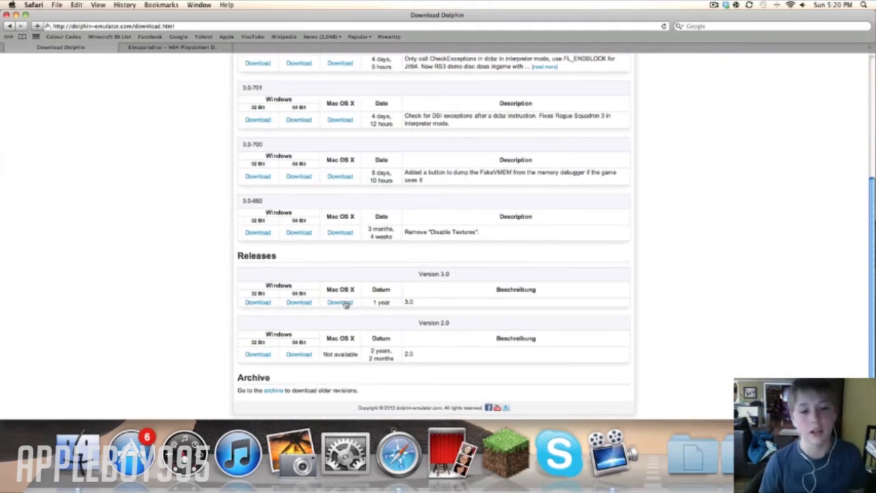
mouse_move(365, 282)
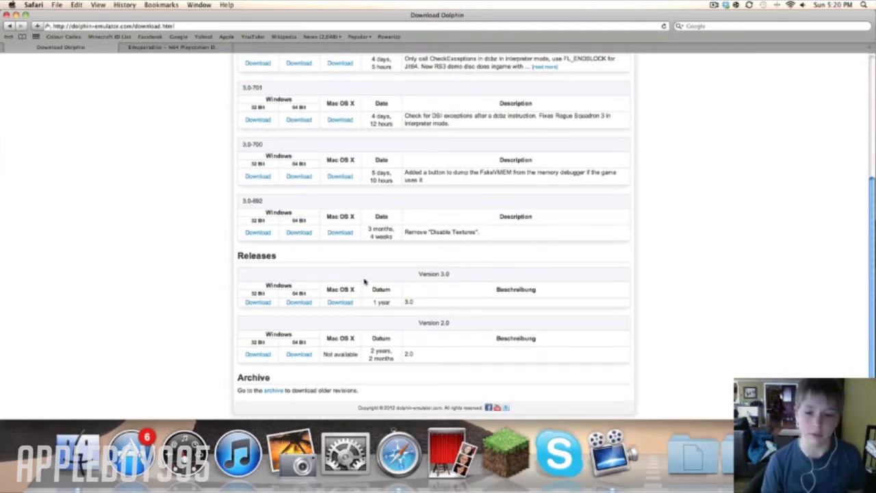
scroll(up, 3)
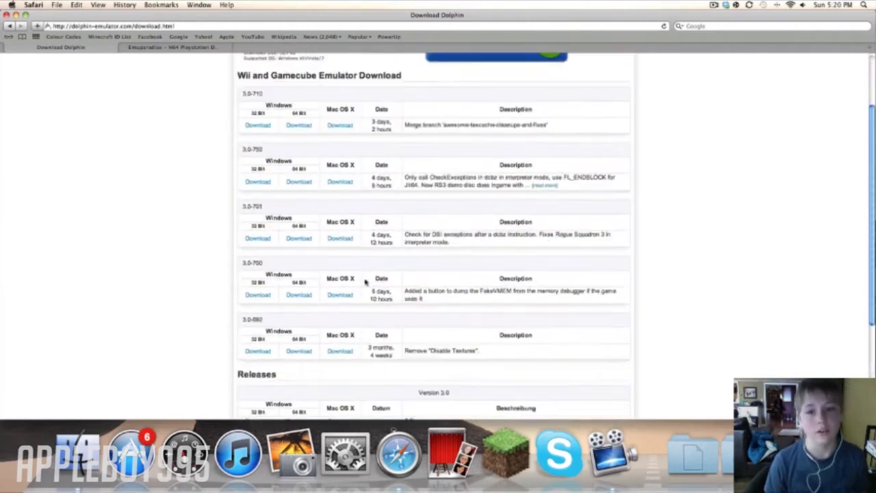
scroll(down, 3)
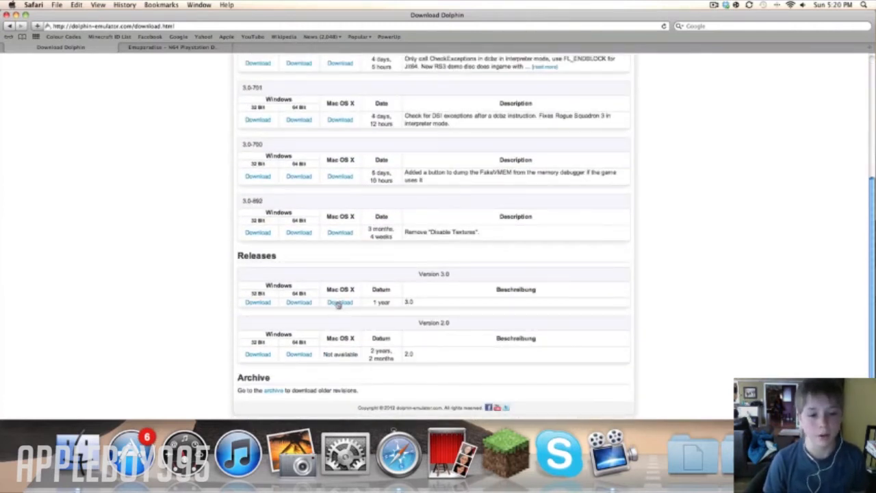
click(339, 301)
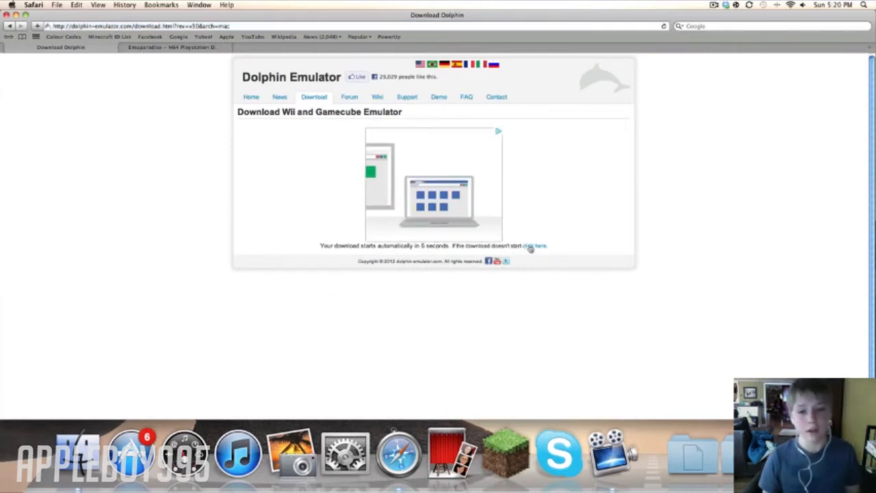
Step: Download the dolphin-3.0-osx.dmg disk image and open it
click(533, 246)
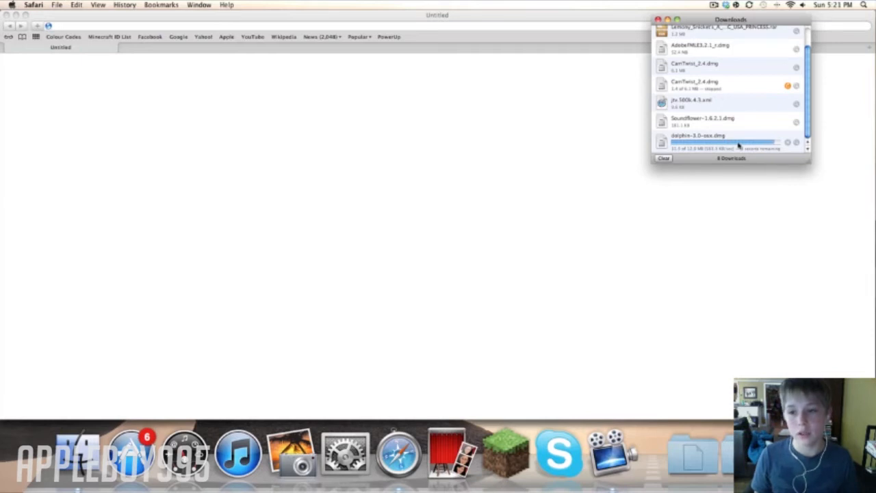
click(698, 142)
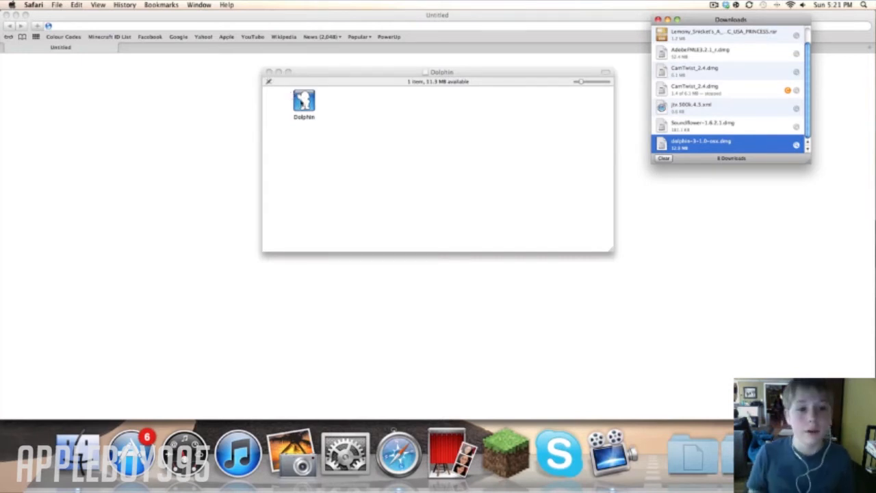
click(304, 103)
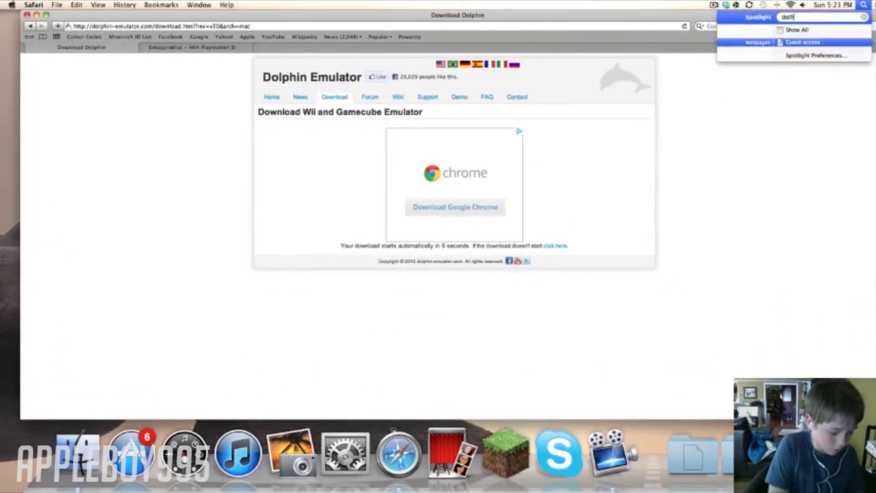
Step: Search Spotlight for 'dol' to launch Dolphin 3.0 and view its game list
text(dol)
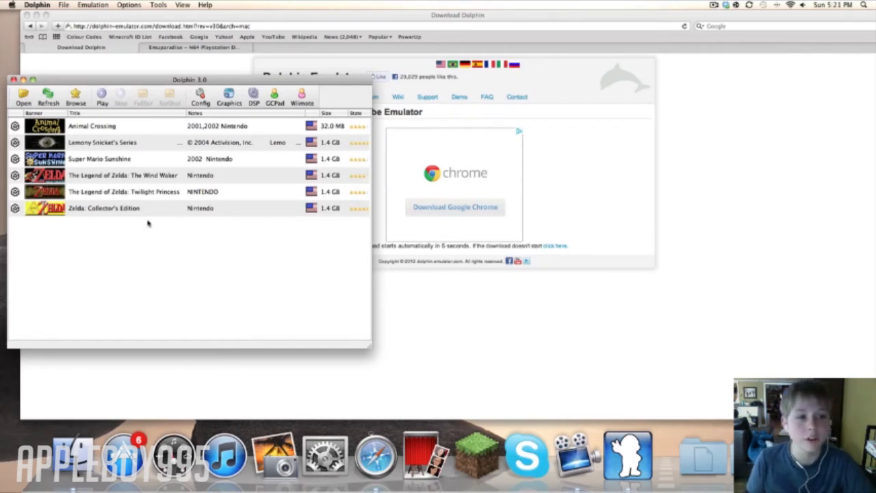
mouse_move(166, 182)
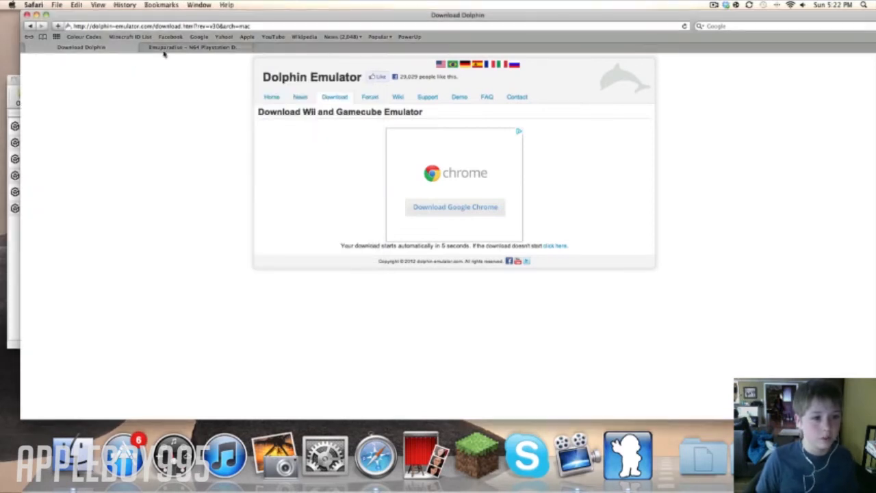
Step: On Emuparadise, go through the ROMs, ISOs, Games menu to the GCN ISOs section
click(192, 47)
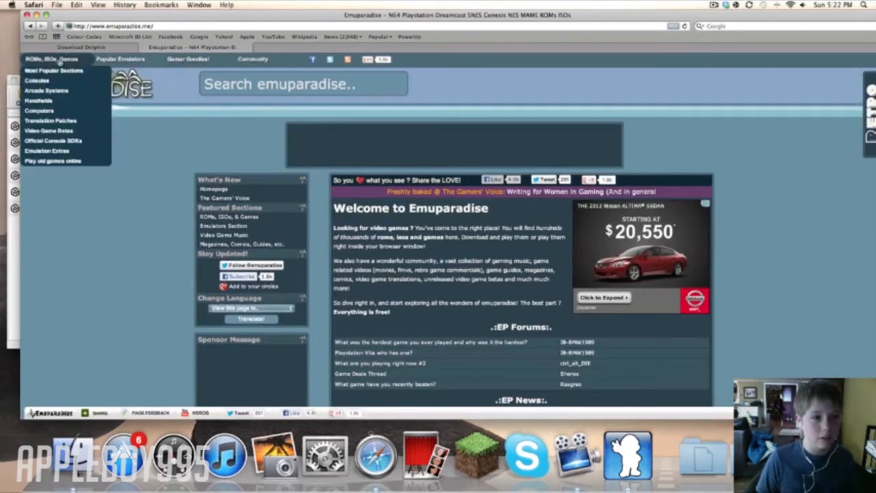
click(53, 59)
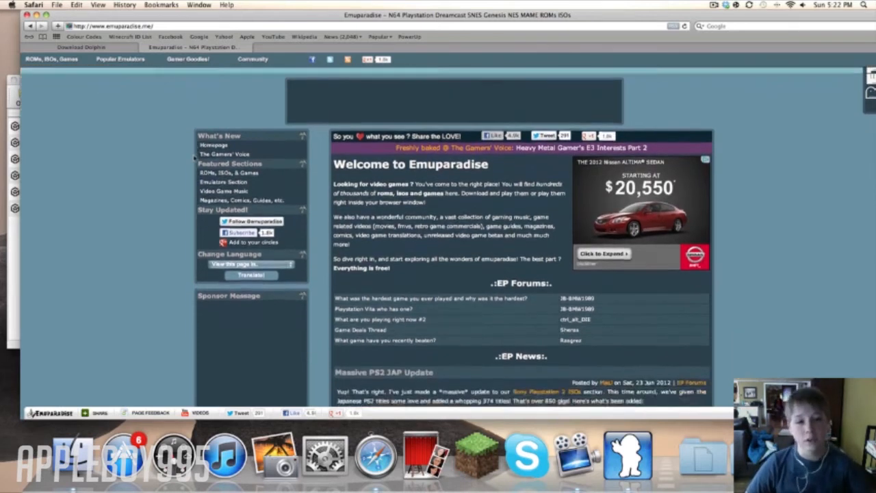
scroll(down, 3)
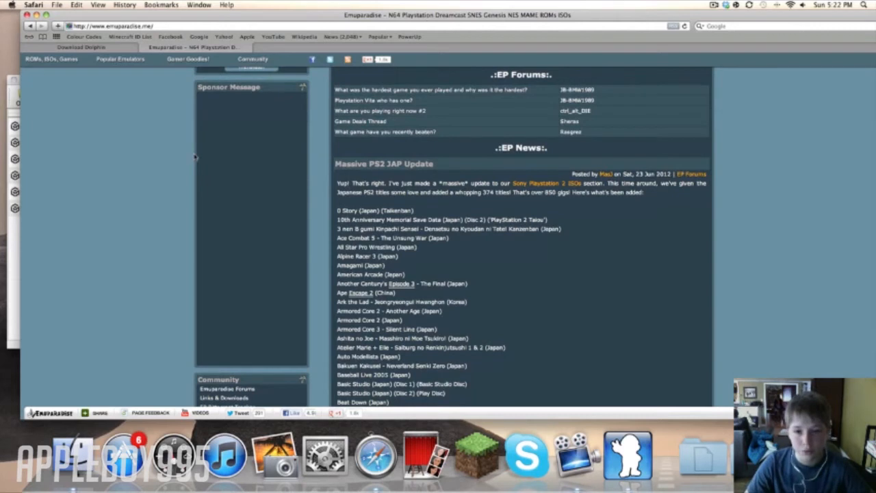
scroll(up, 3)
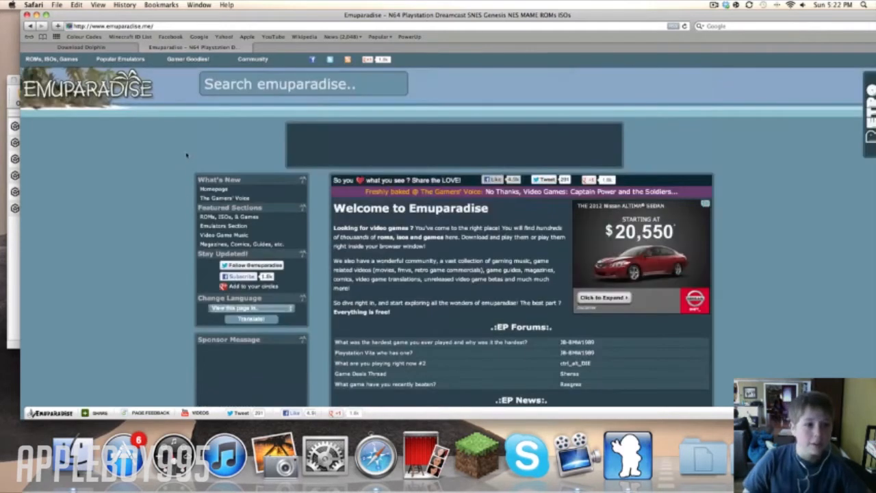
click(50, 58)
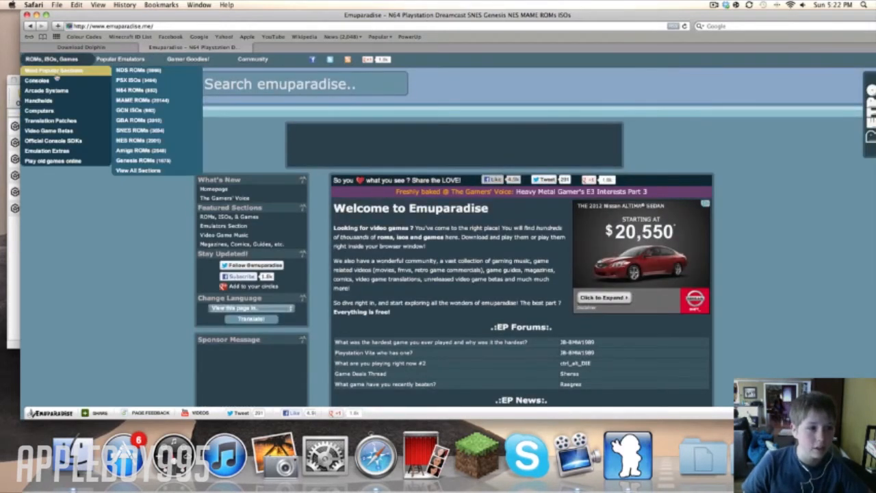
mouse_move(37, 80)
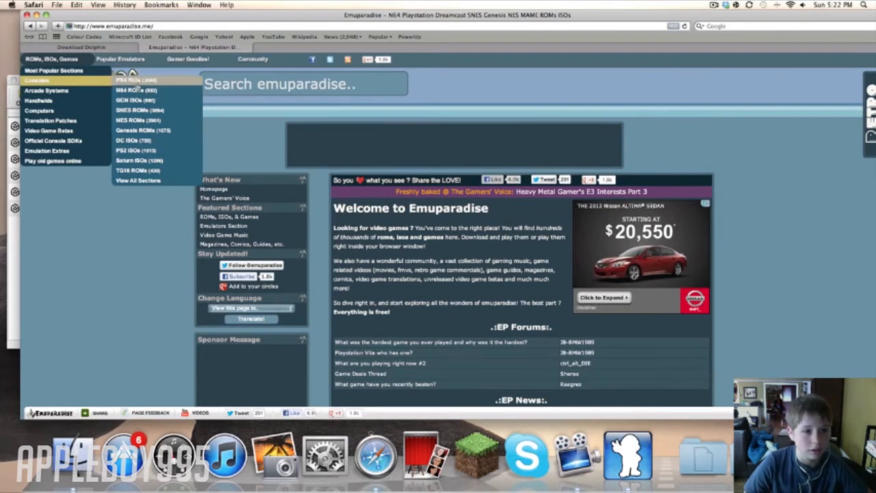
mouse_move(135, 101)
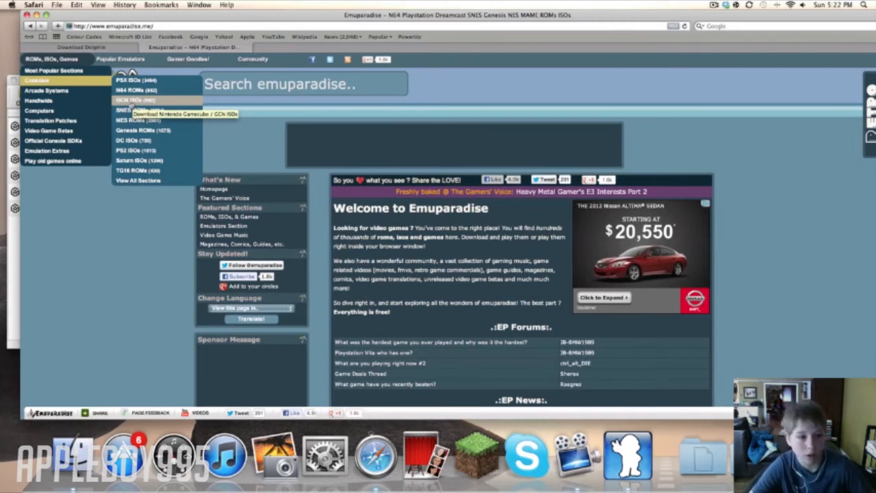
click(132, 100)
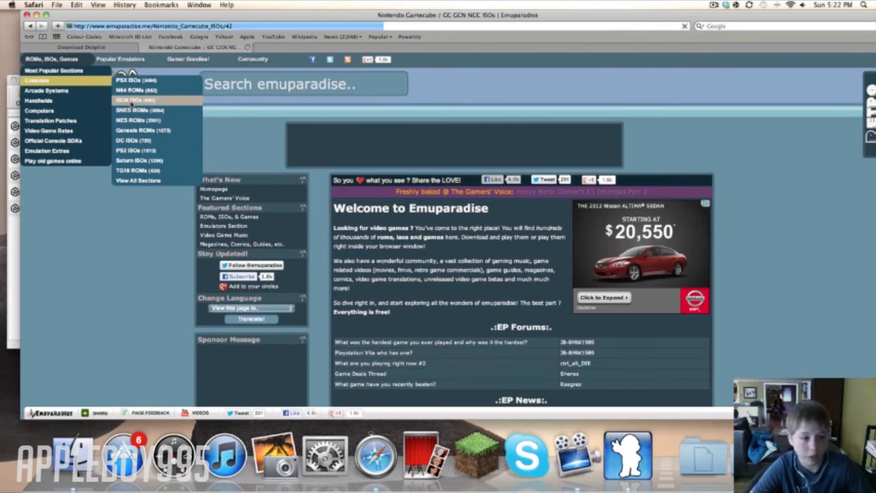
Step: Scroll the Nintendo Gamecube ISOs page down to its Top Downloads list
click(134, 100)
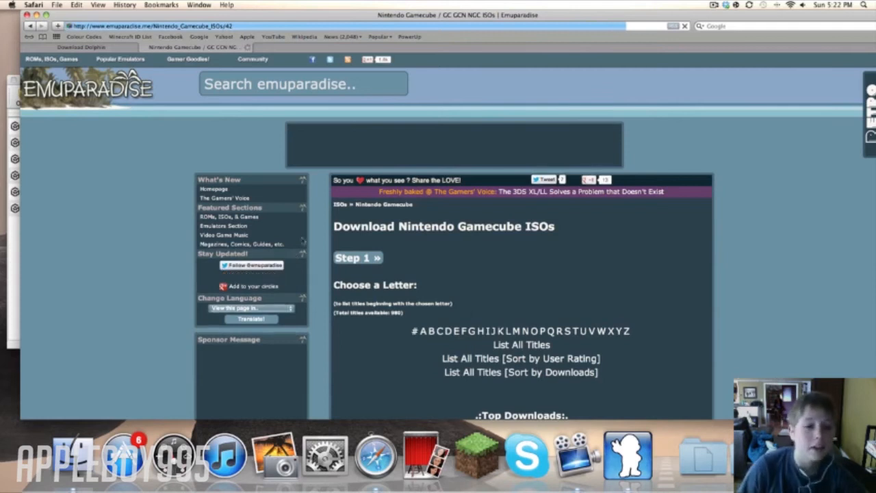
scroll(down, 3)
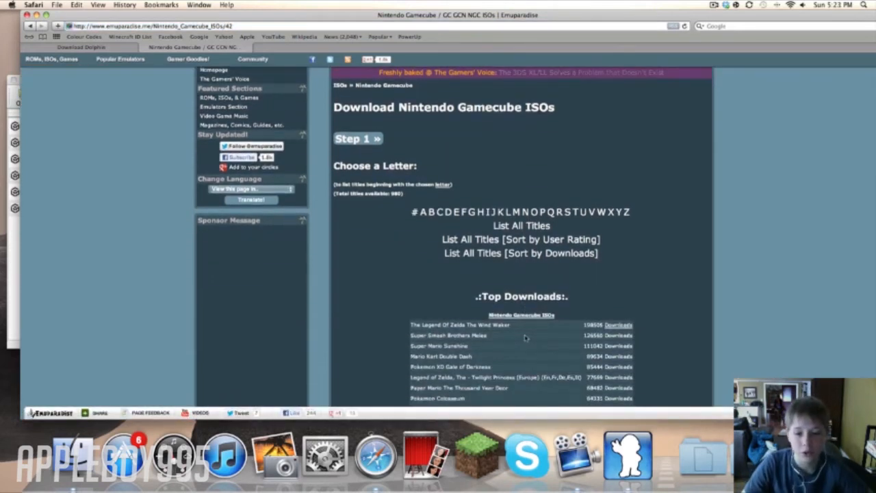
scroll(down, 3)
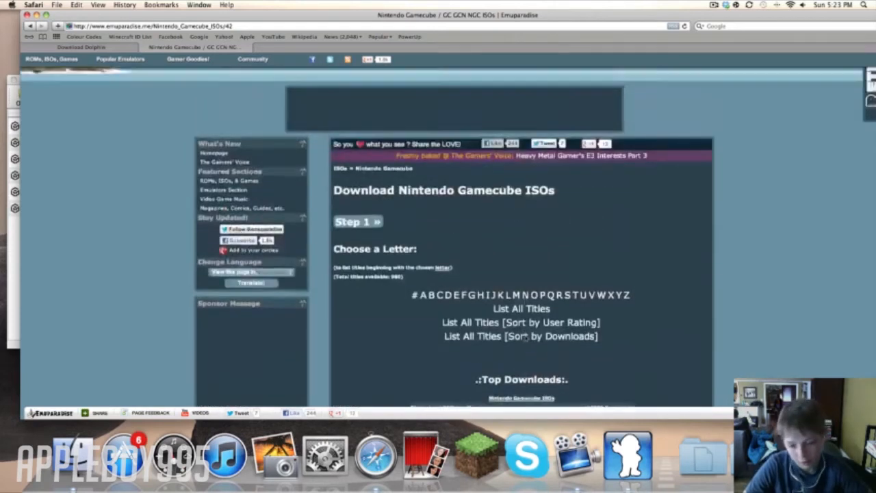
scroll(down, 3)
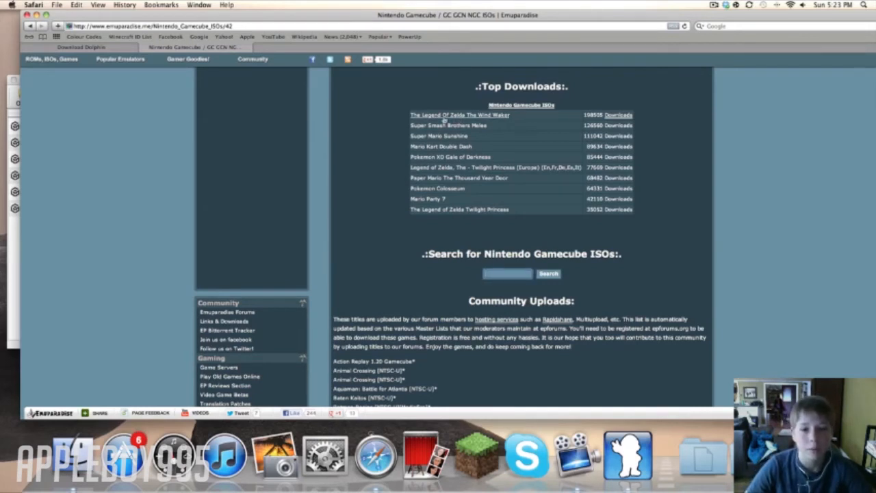
Step: Open The Legend Of Zelda The Wind Waker page and scroll to its download links
click(460, 115)
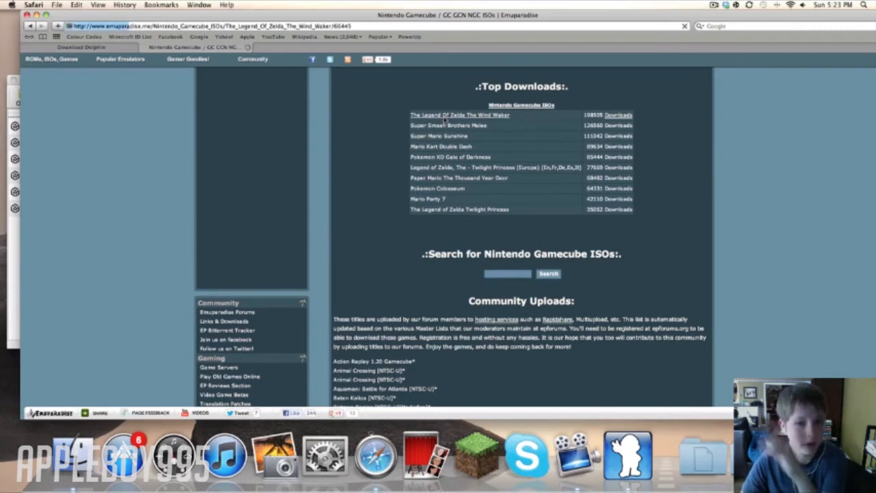
click(458, 114)
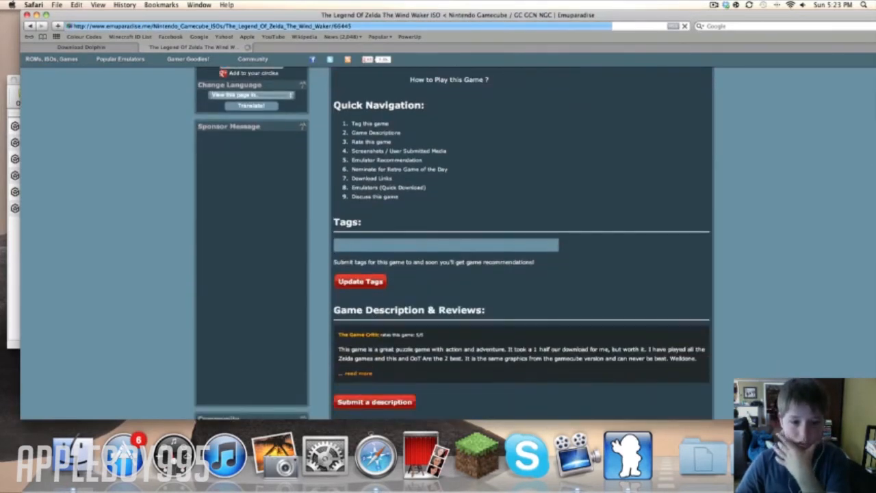
scroll(down, 3)
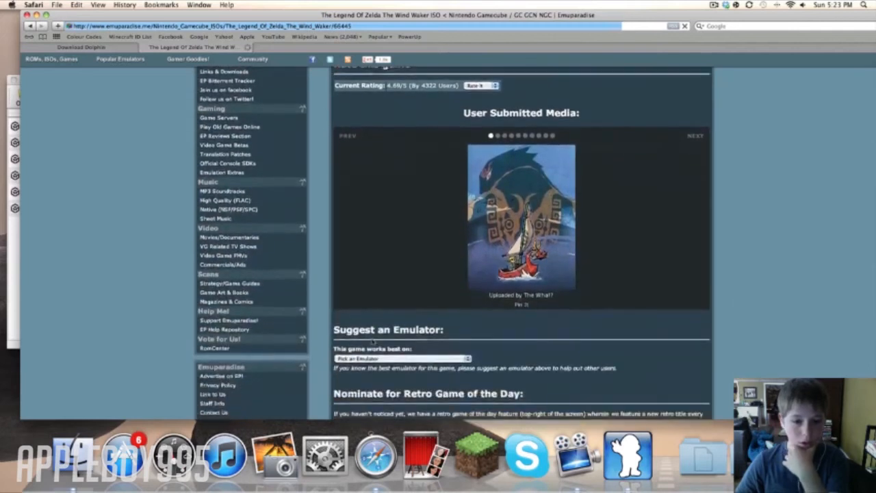
scroll(down, 3)
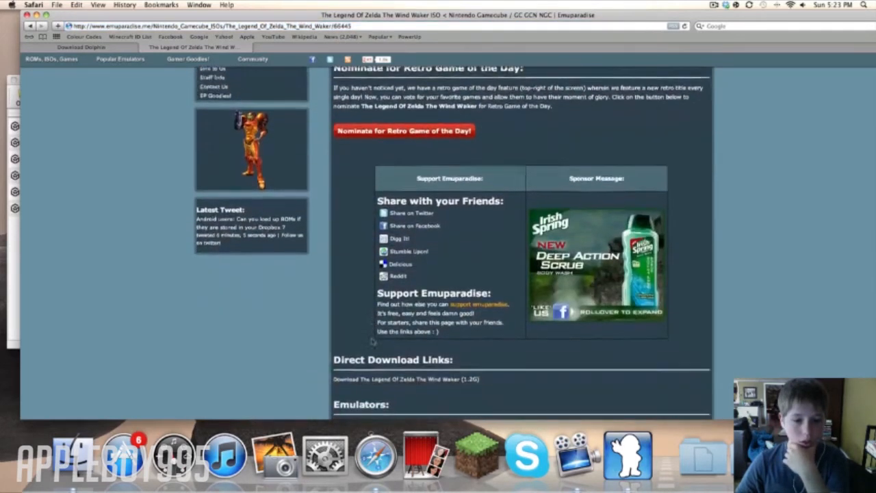
scroll(down, 3)
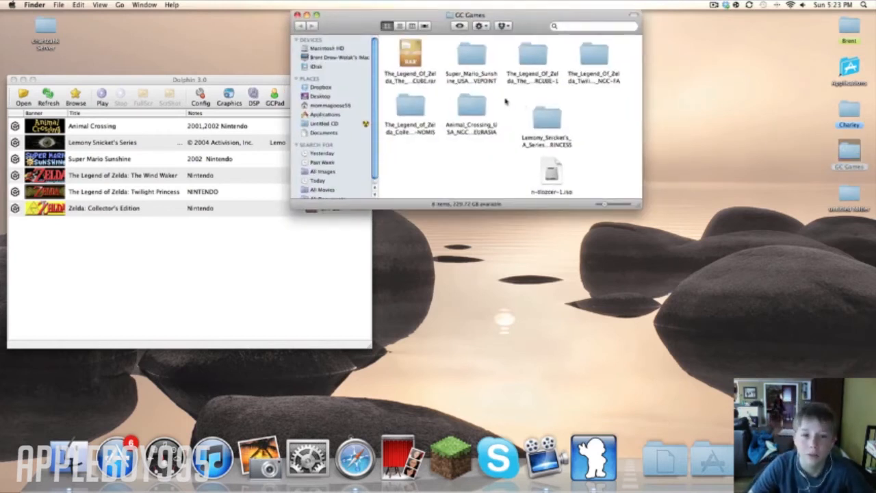
Step: Move the Wind Waker .rar archive from GC Games onto the desktop
click(410, 58)
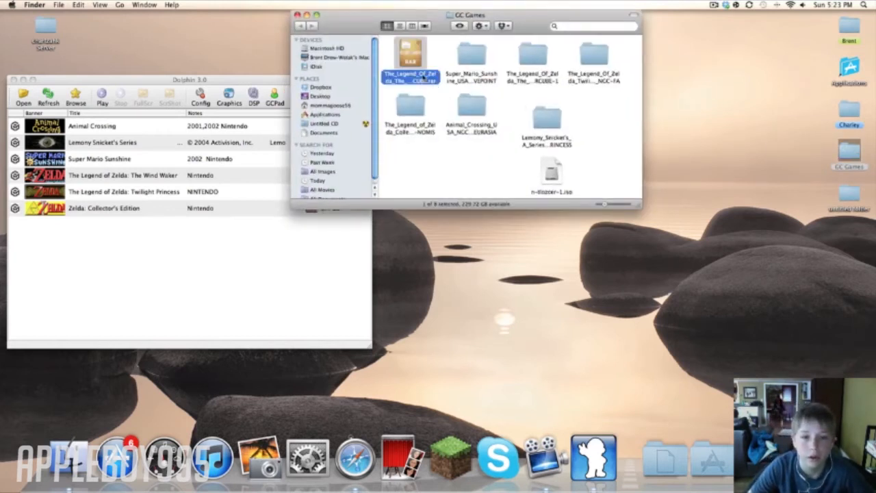
right_click(410, 58)
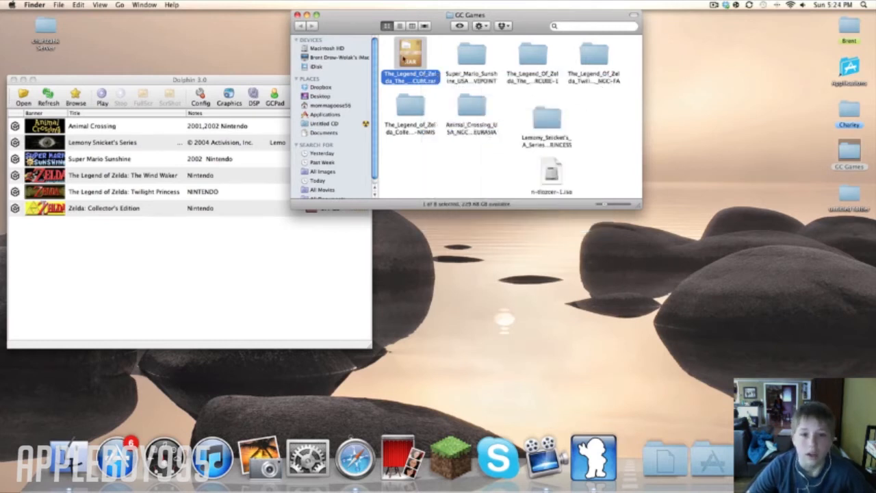
drag(411, 51, 674, 174)
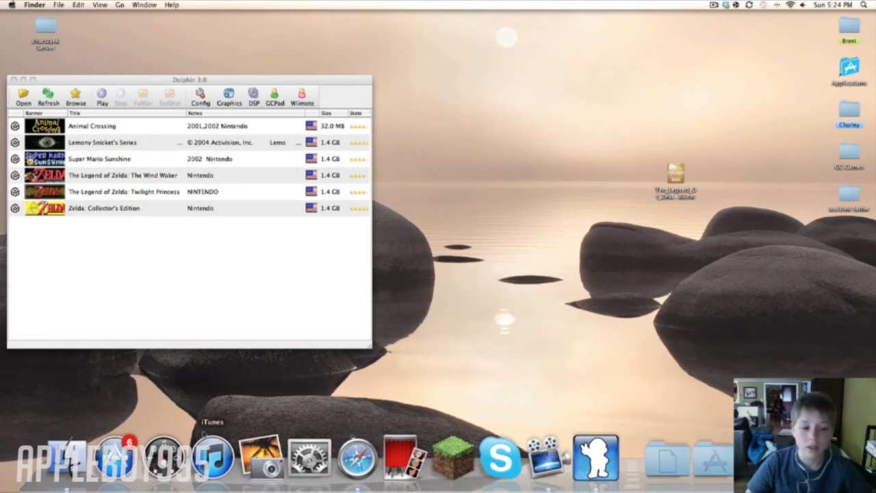
mouse_move(116, 455)
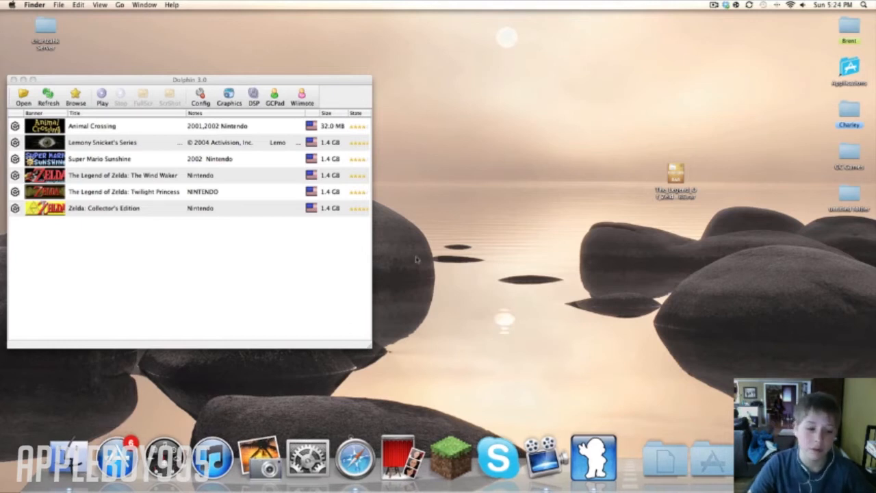
mouse_move(726, 163)
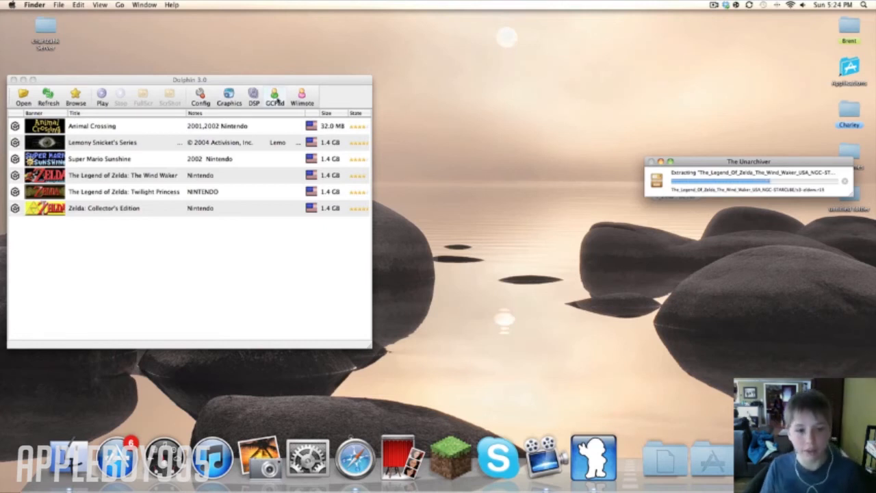
Step: Open the GameCube controller settings and review the mappings for Pads 1 to 3
click(274, 96)
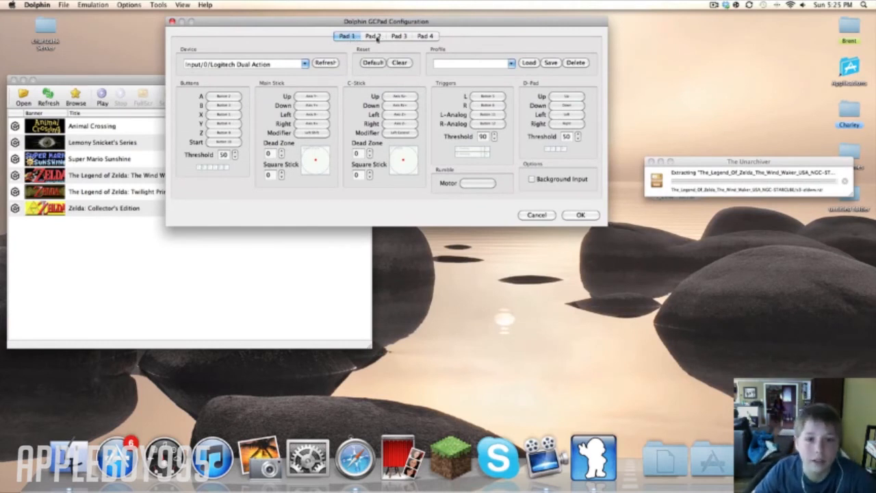
click(399, 36)
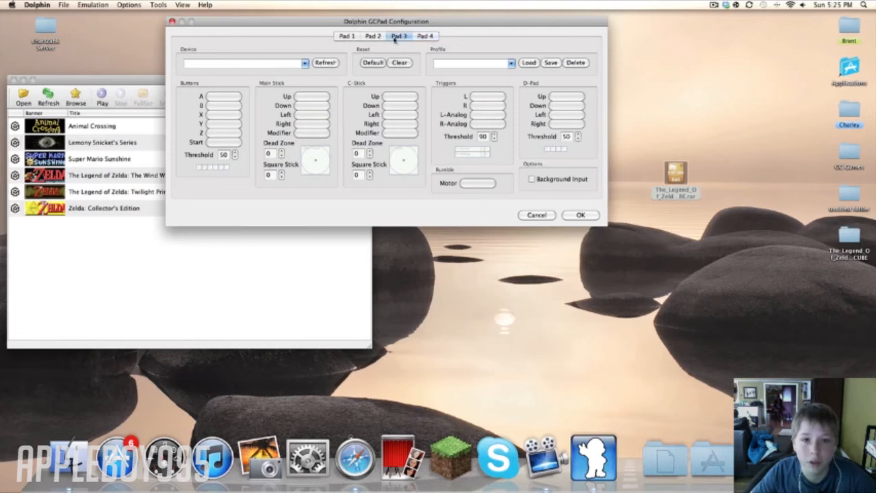
click(345, 36)
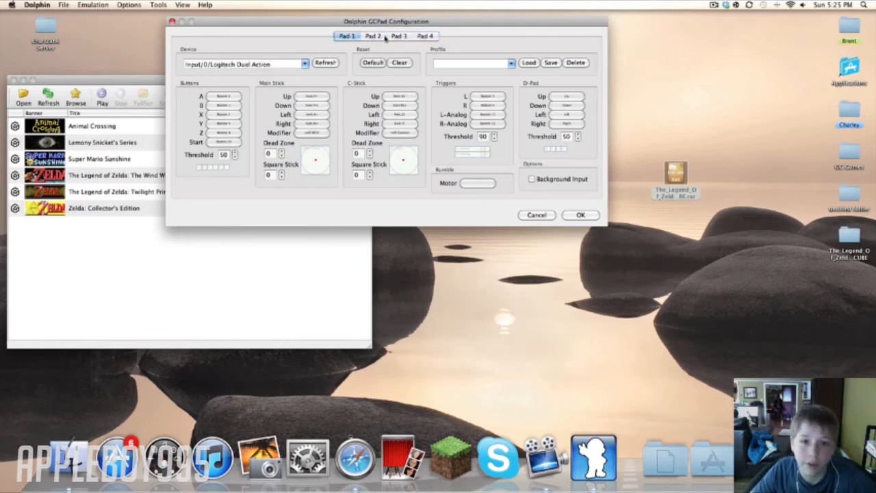
click(372, 35)
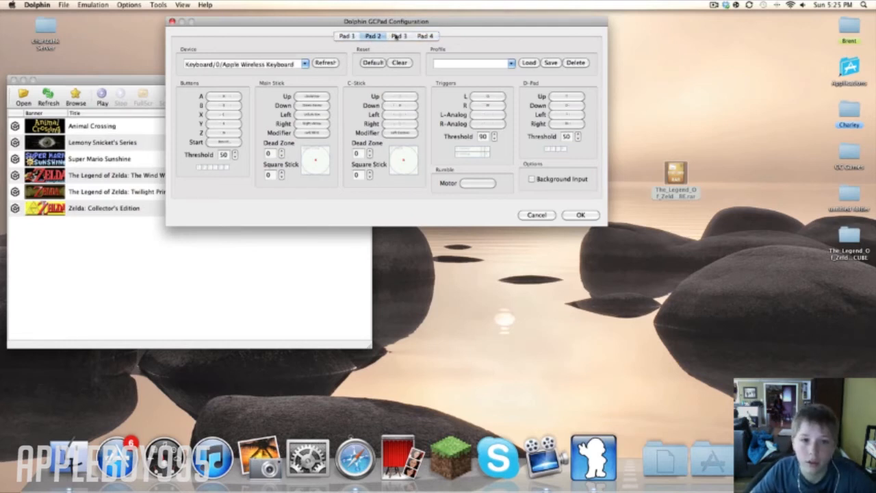
click(398, 36)
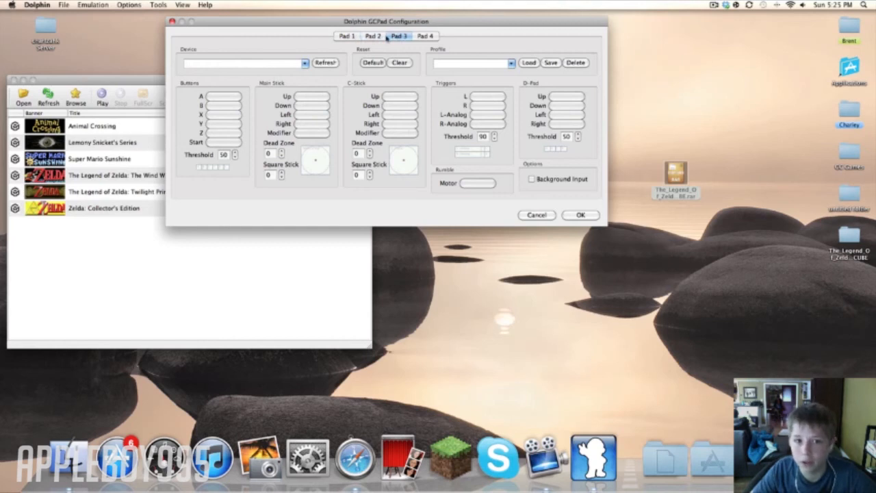
click(346, 36)
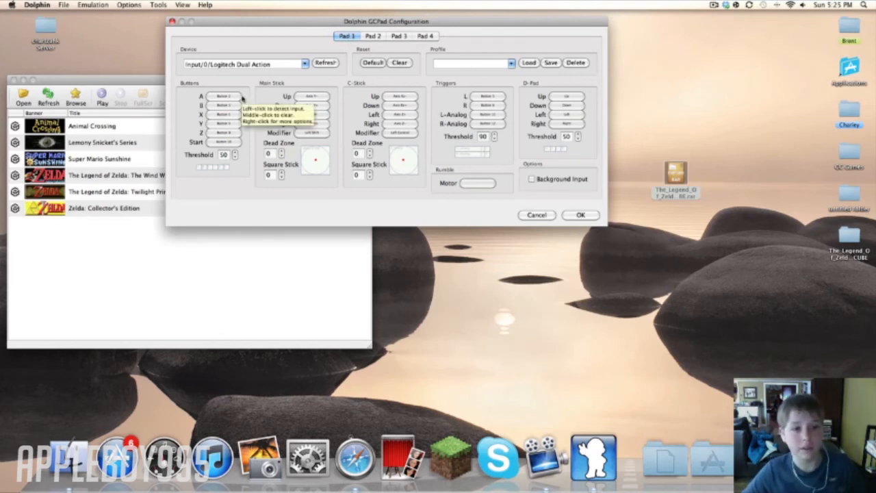
Step: Set Pad 1's input device to Logitech Dual Action
click(225, 96)
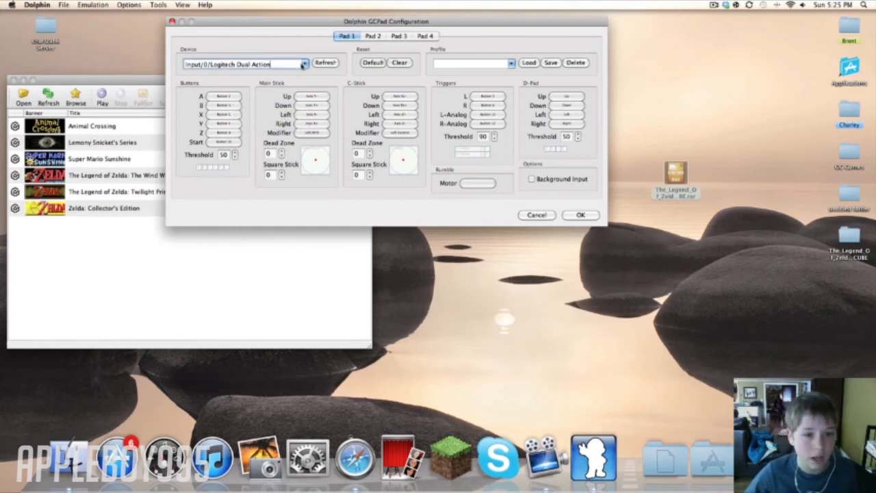
click(304, 63)
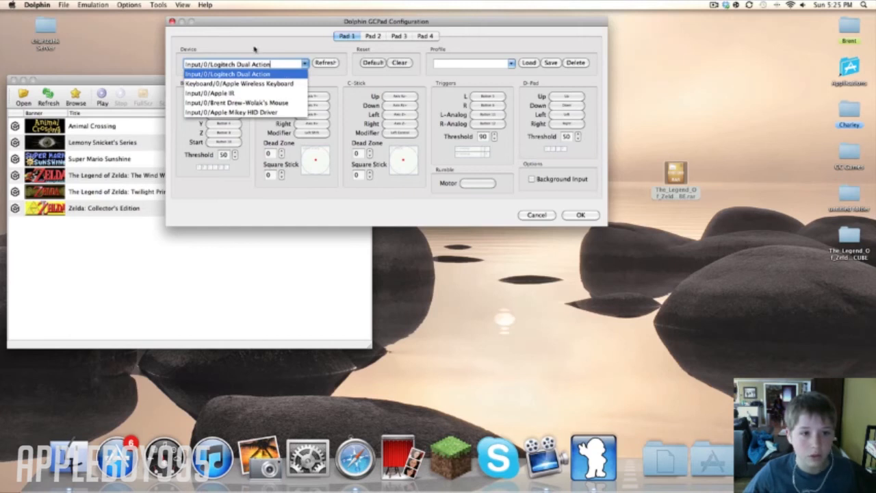
click(228, 74)
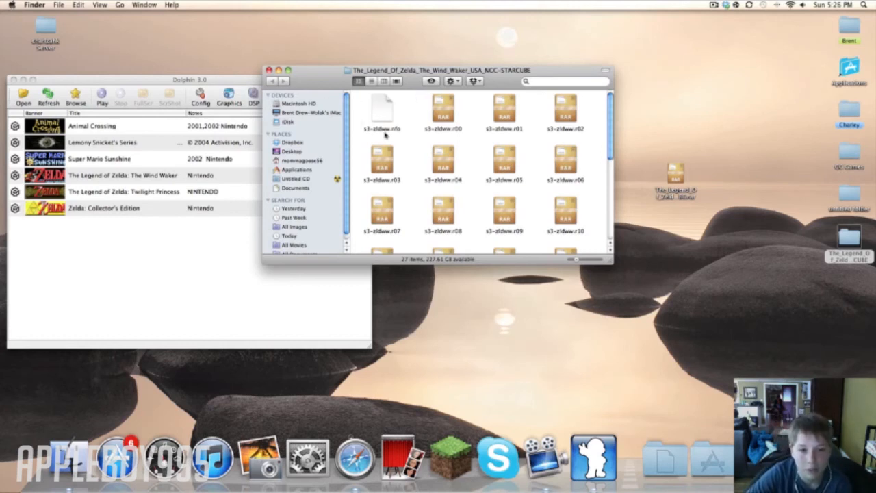
mouse_move(500, 148)
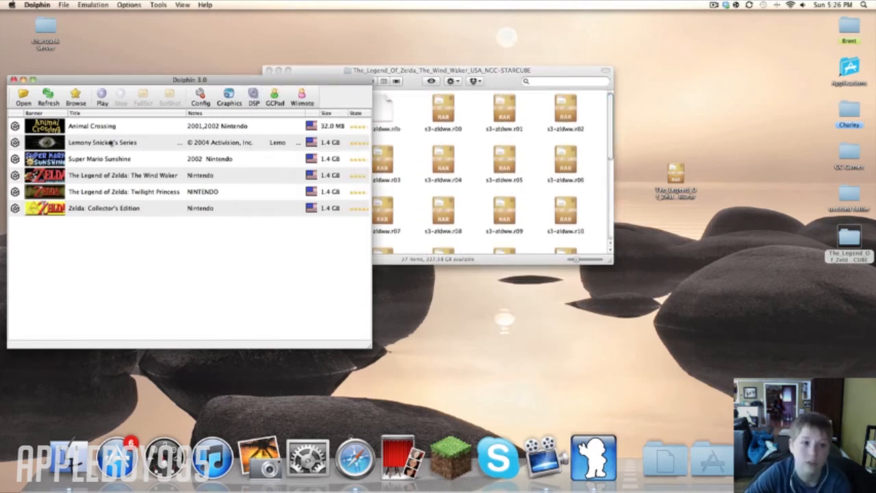
click(75, 98)
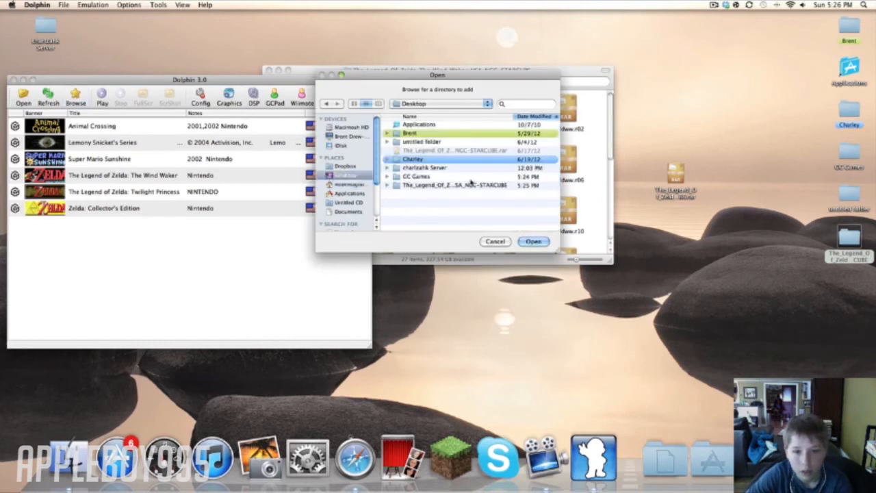
click(534, 241)
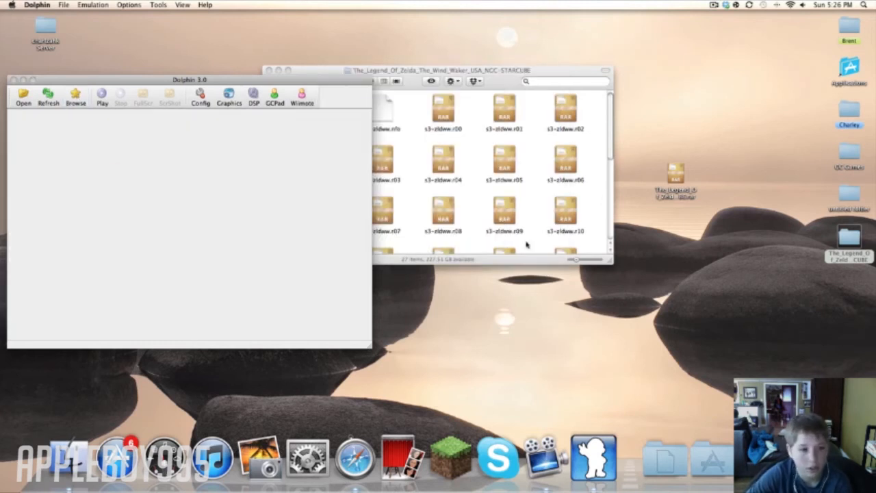
click(48, 96)
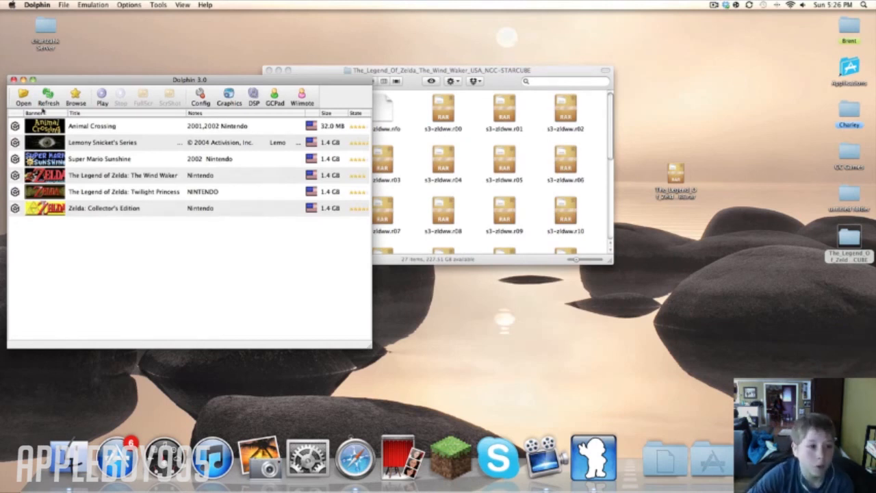
click(24, 96)
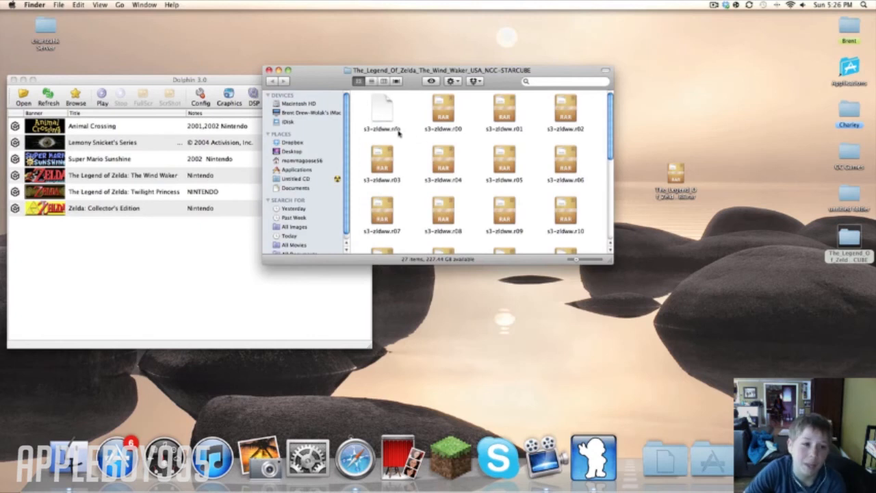
mouse_move(362, 101)
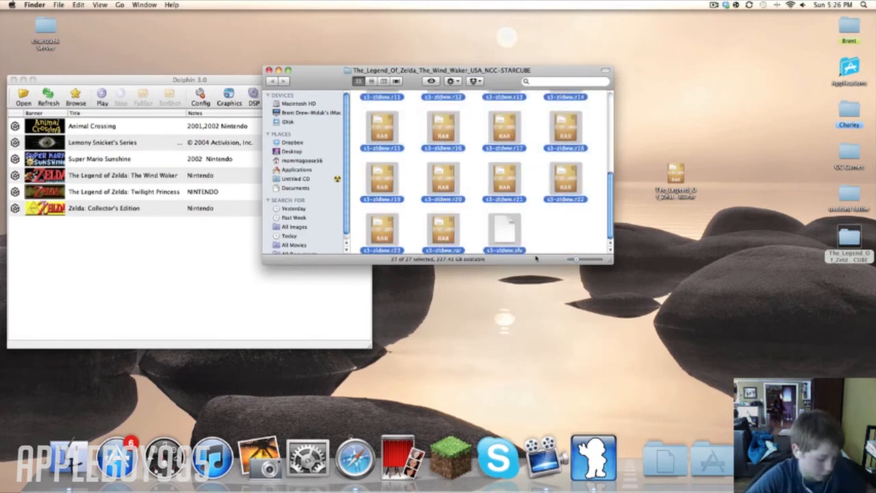
Step: Extract the Wind Waker RAR parts with The Unarchiver to get s3-zldww.iso
click(505, 229)
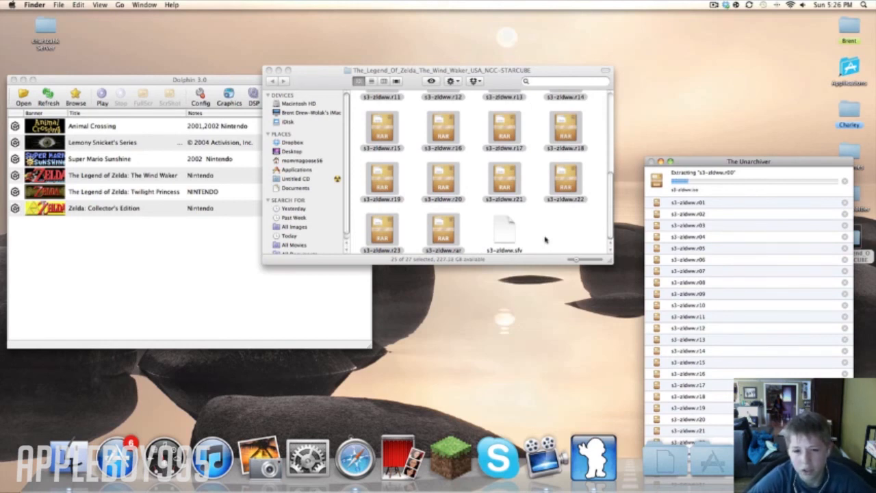
mouse_move(543, 240)
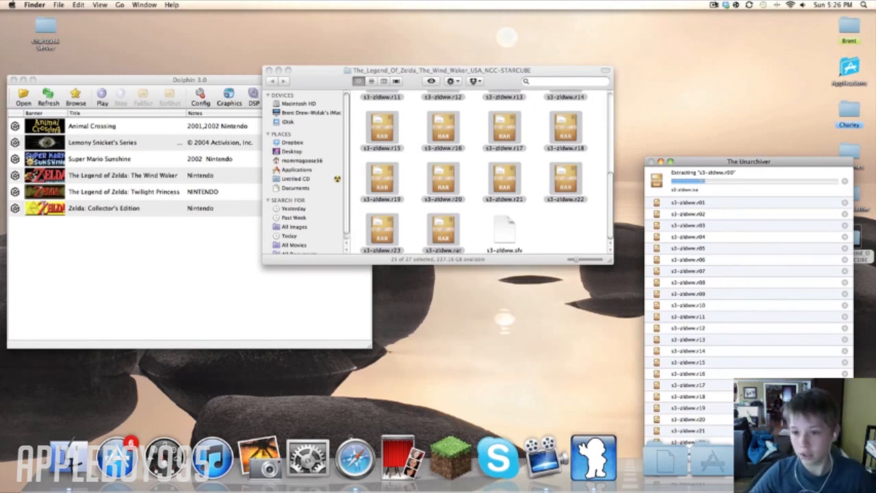
click(715, 5)
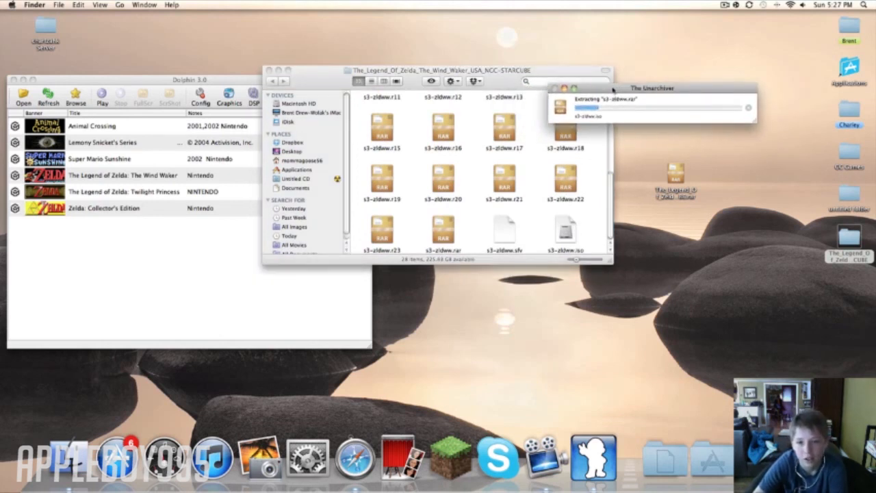
drag(652, 88, 747, 93)
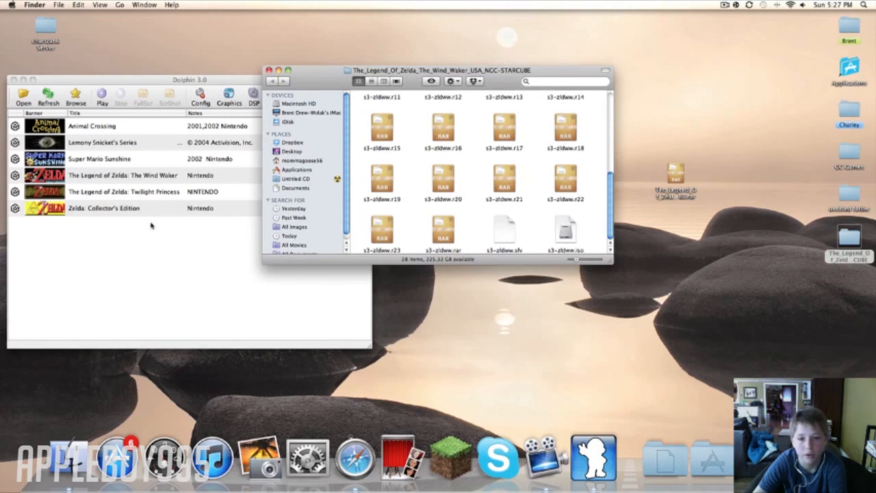
Step: Add the Desktop folder holding the Wind Waker ISO and select the new game entry
click(76, 96)
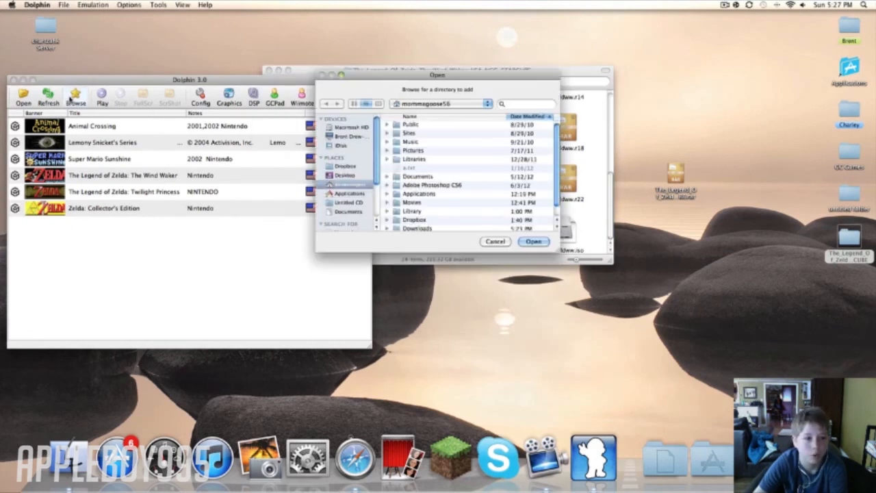
click(344, 175)
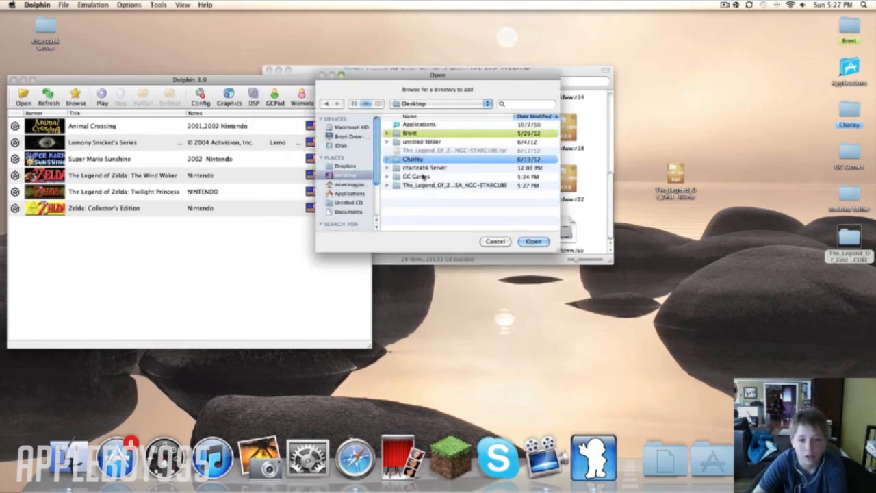
click(533, 242)
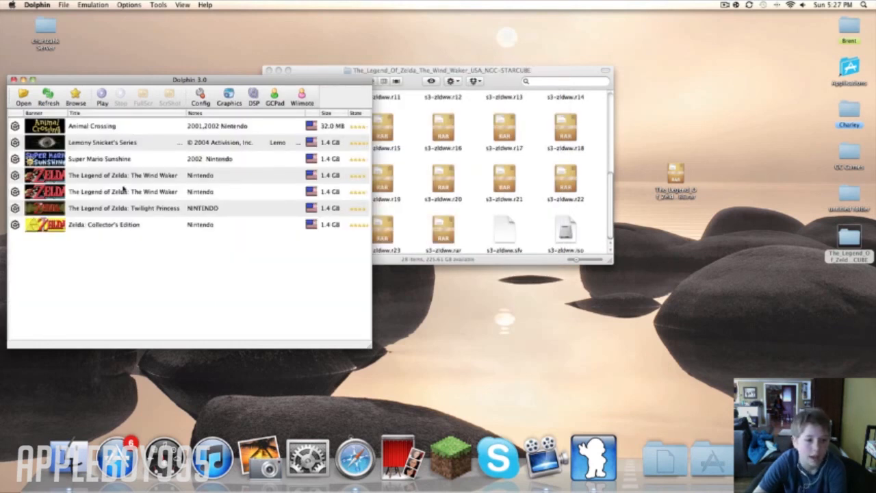
click(123, 191)
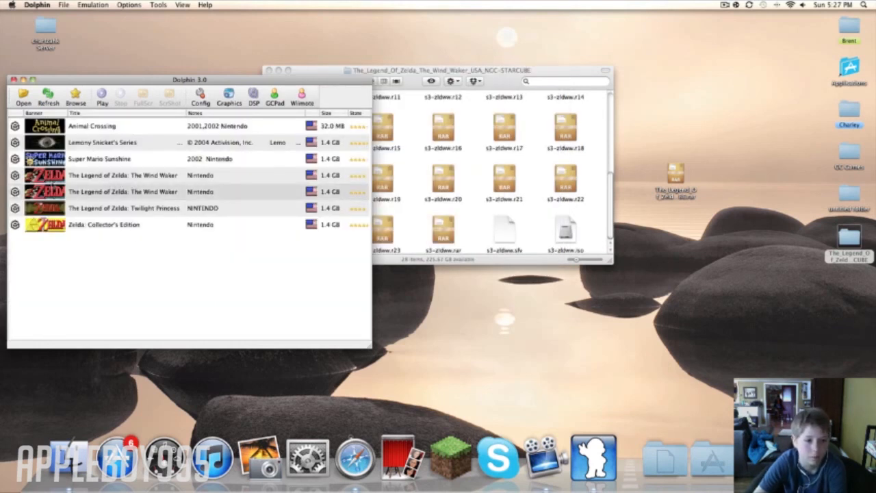
mouse_move(359, 191)
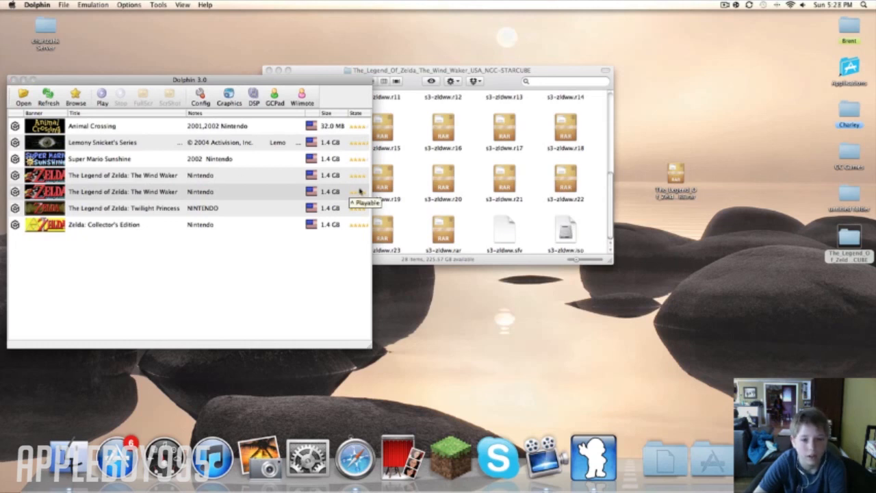
mouse_move(405, 205)
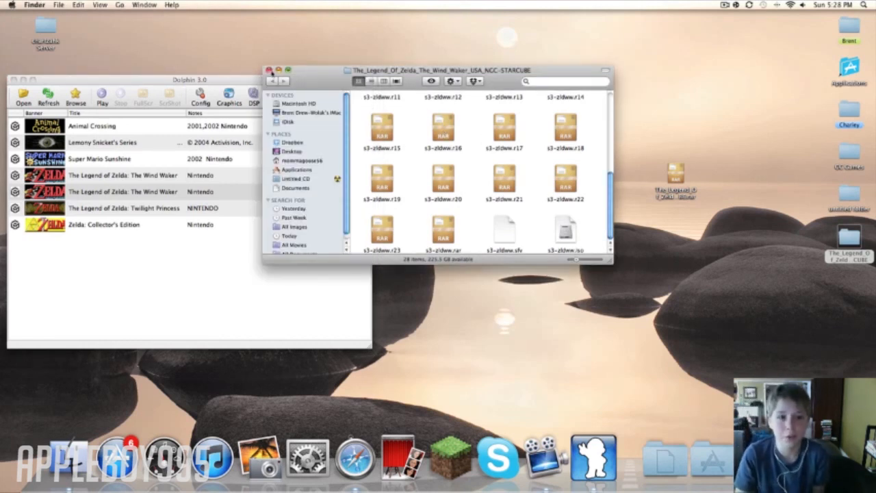
Step: Close the Finder window showing the Wind Waker download folder
click(269, 69)
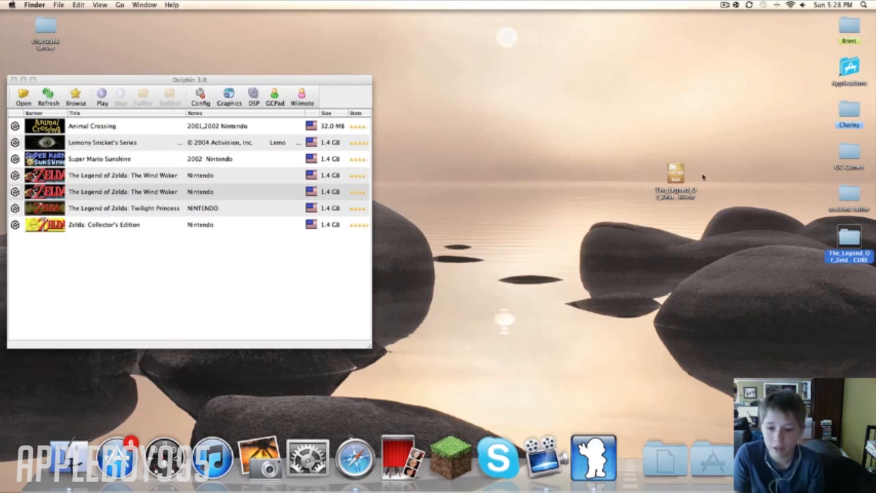
mouse_move(718, 152)
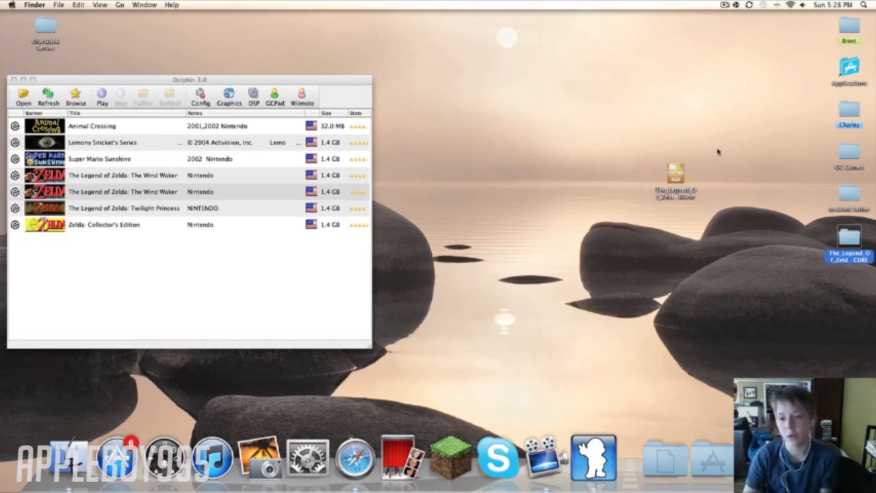
mouse_move(715, 152)
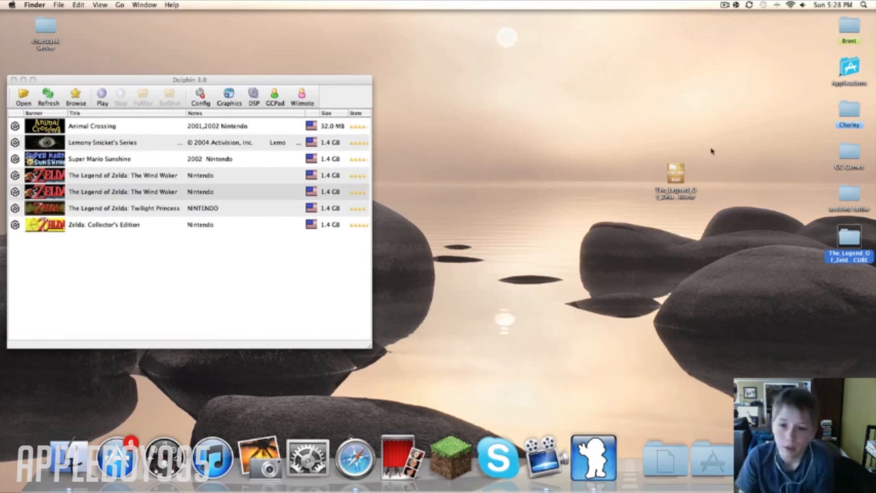